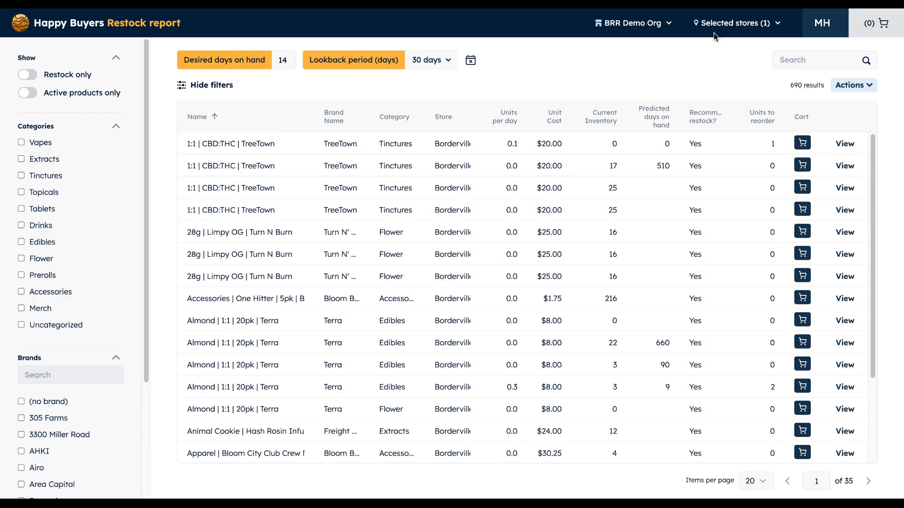
pyautogui.moveTo(473, 71)
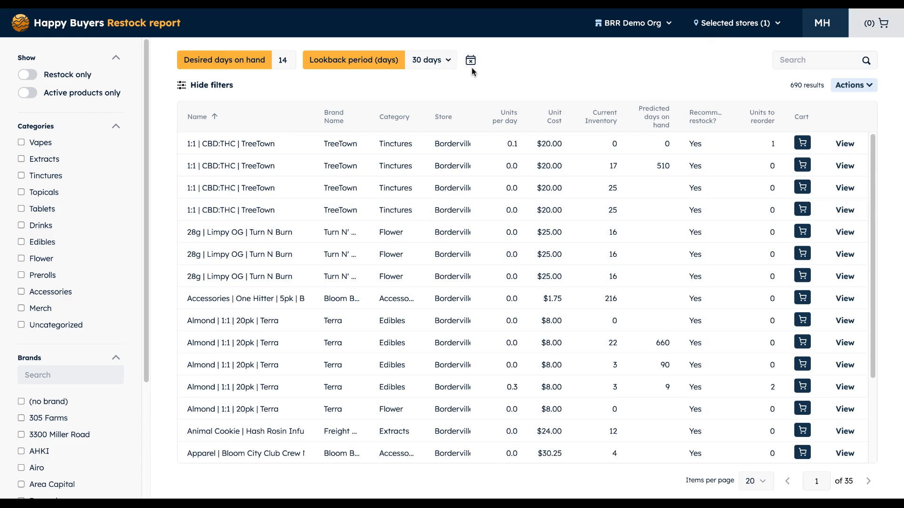
# - Open the Blockout dates list showing the 420 and Borderville Grand Opening entries
pyautogui.click(471, 60)
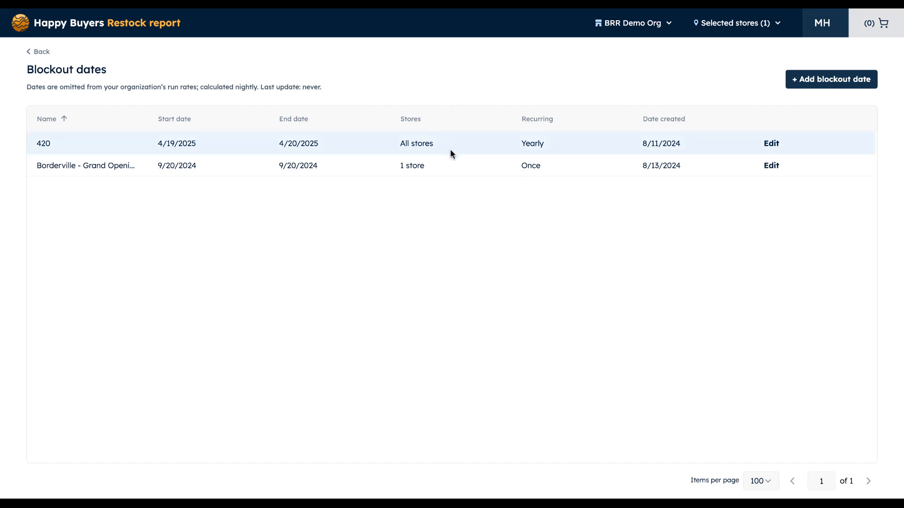
pyautogui.moveTo(514, 156)
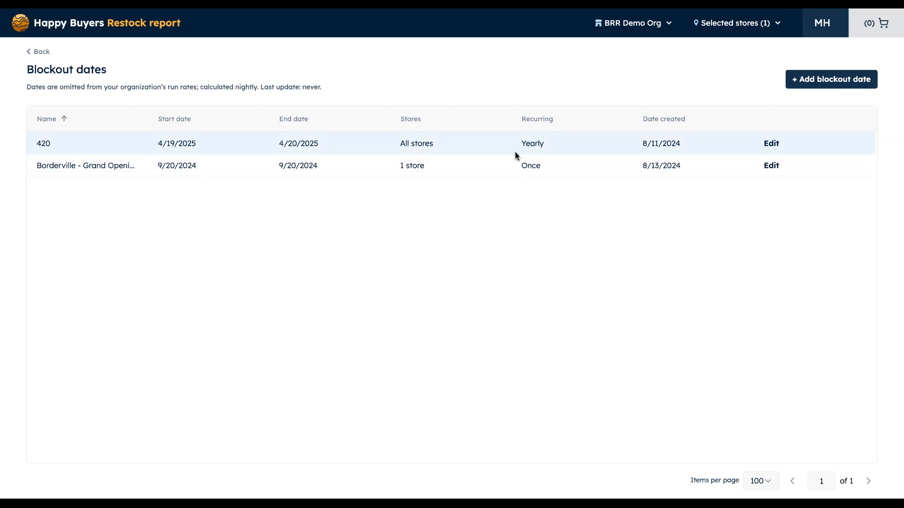
pyautogui.moveTo(236, 178)
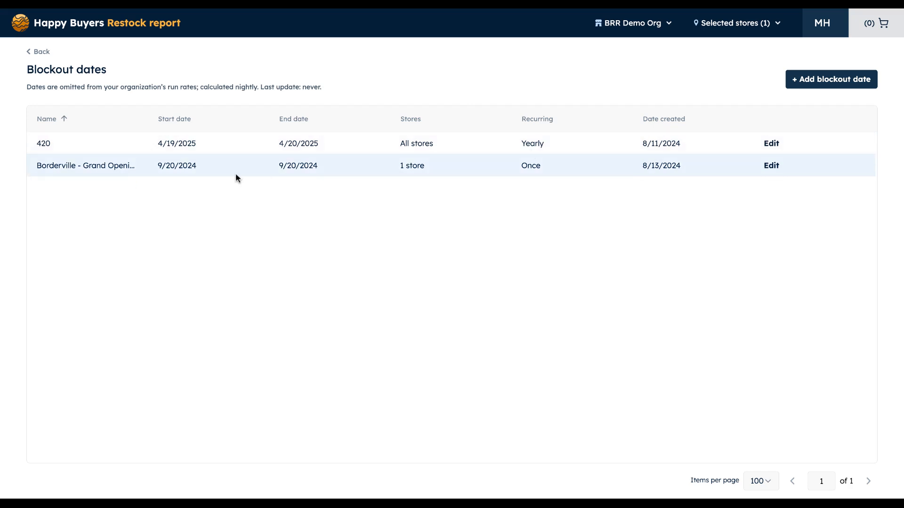
pyautogui.moveTo(491, 180)
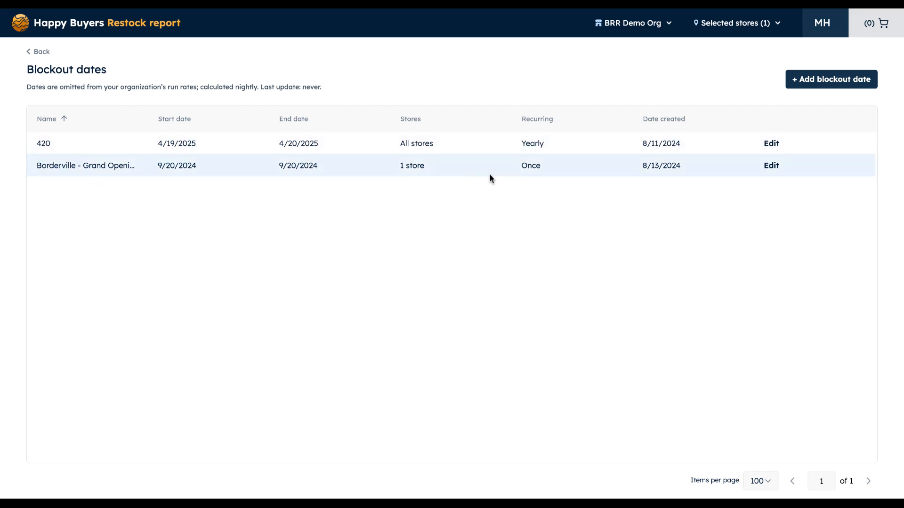
pyautogui.moveTo(521, 175)
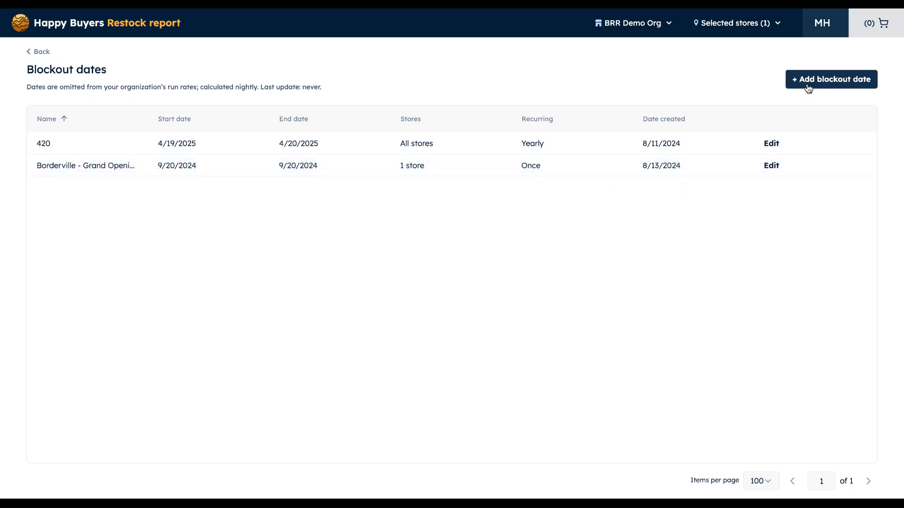
# - Add a blockout date titled 'Labor Day' spanning 08/30/2024 to 09/02/2024
pyautogui.click(831, 79)
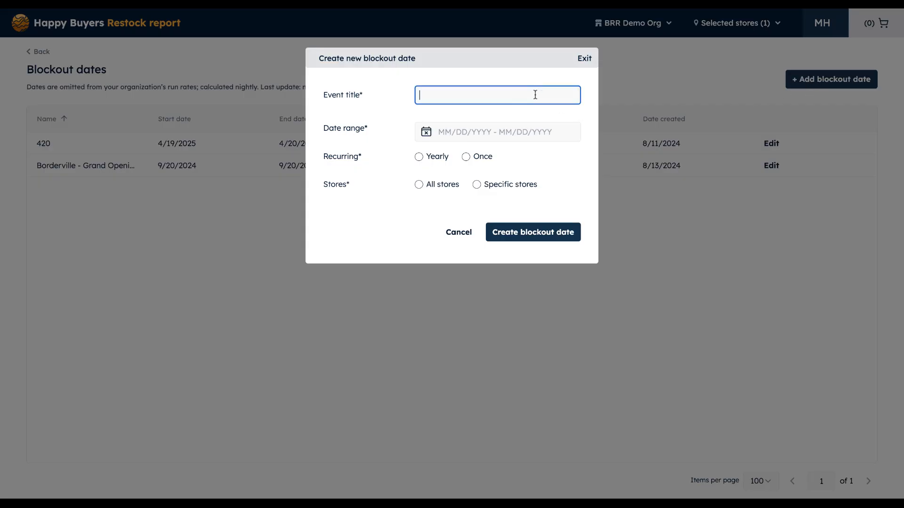
pyautogui.write('Labor Day')
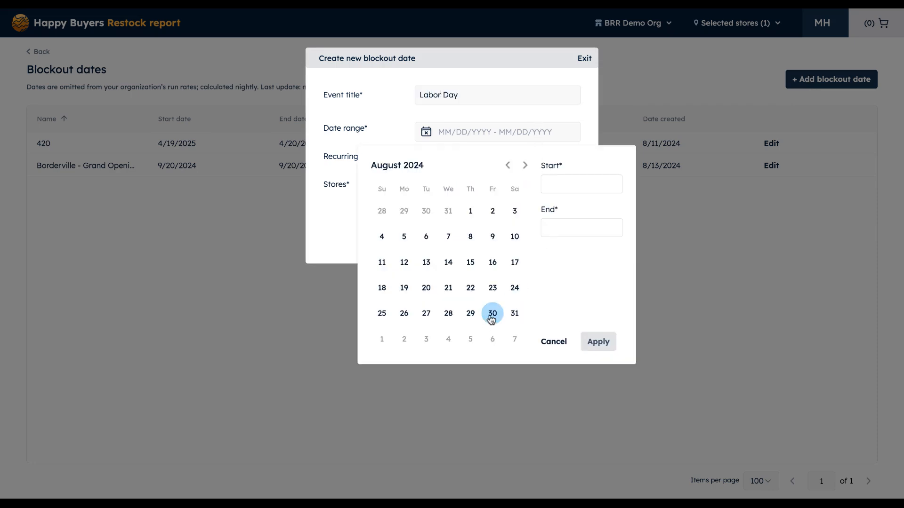
pyautogui.click(403, 339)
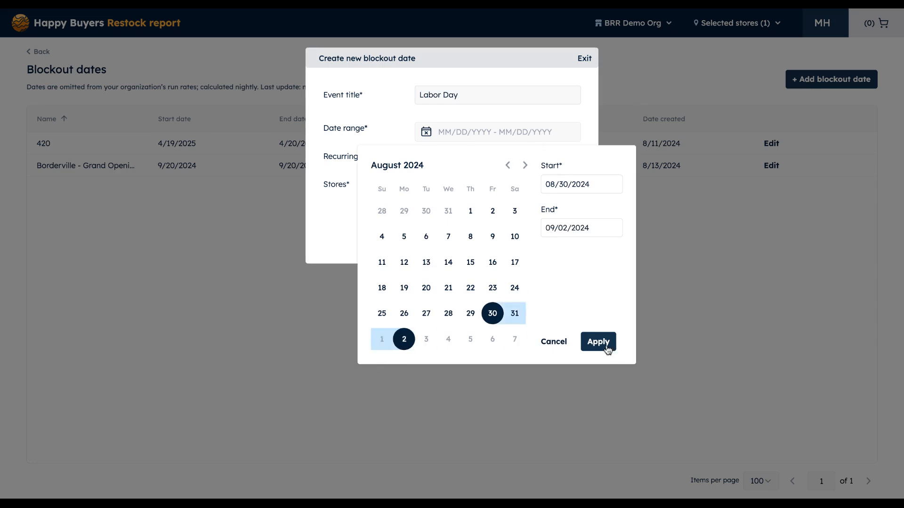
pyautogui.click(598, 342)
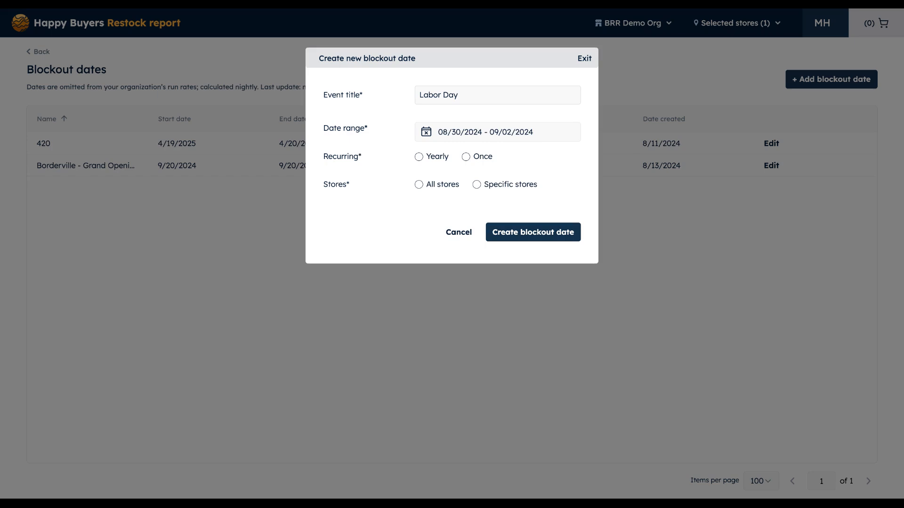
pyautogui.moveTo(549, 162)
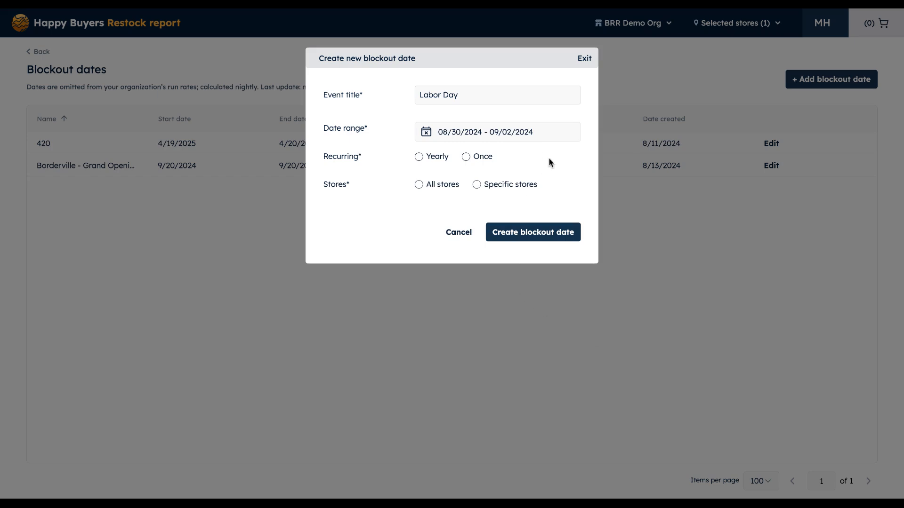
pyautogui.moveTo(541, 154)
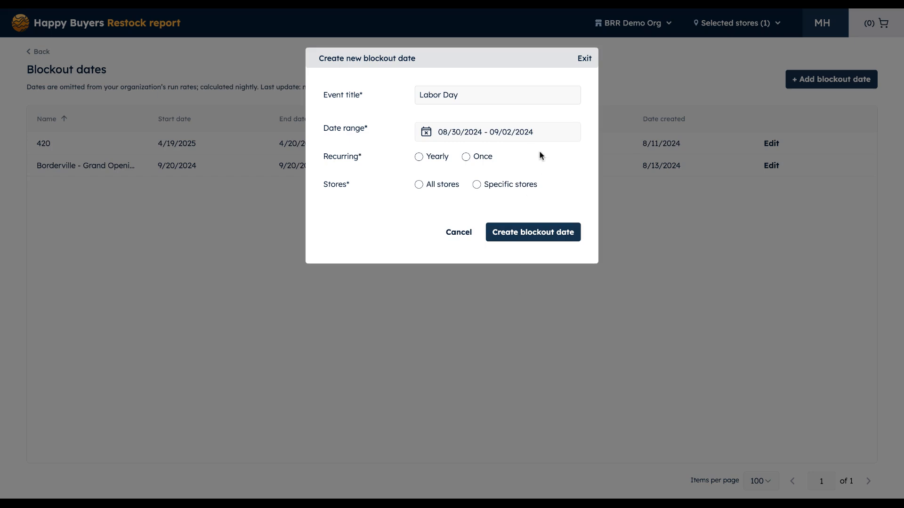
pyautogui.moveTo(485, 159)
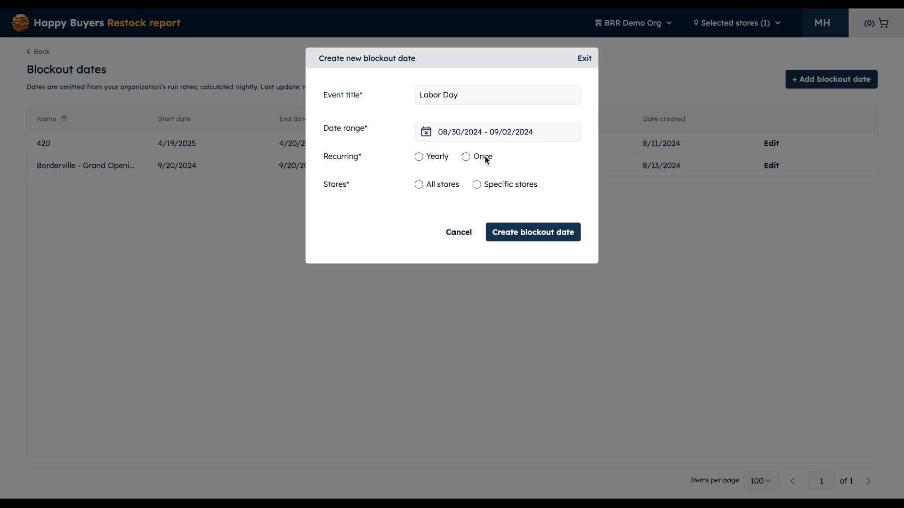
# - Make the Labor Day blockout recur once and cover all stores
pyautogui.click(465, 156)
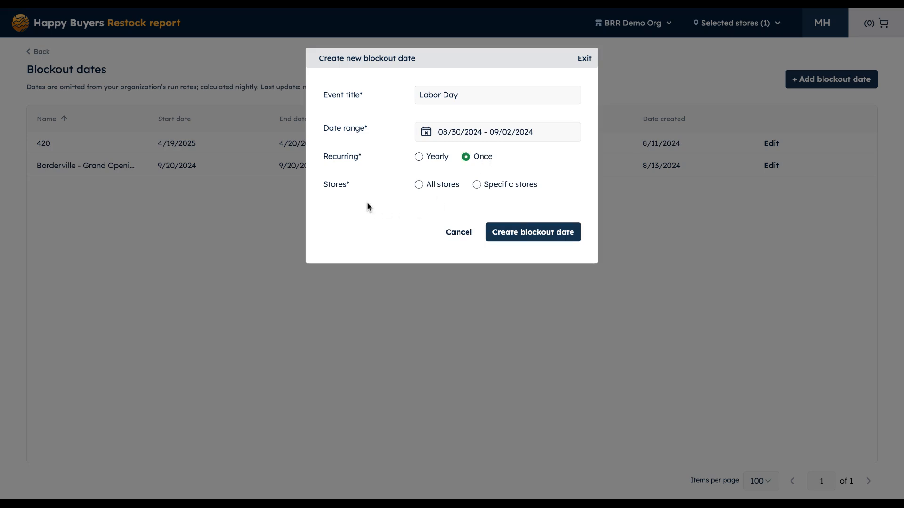
pyautogui.moveTo(372, 196)
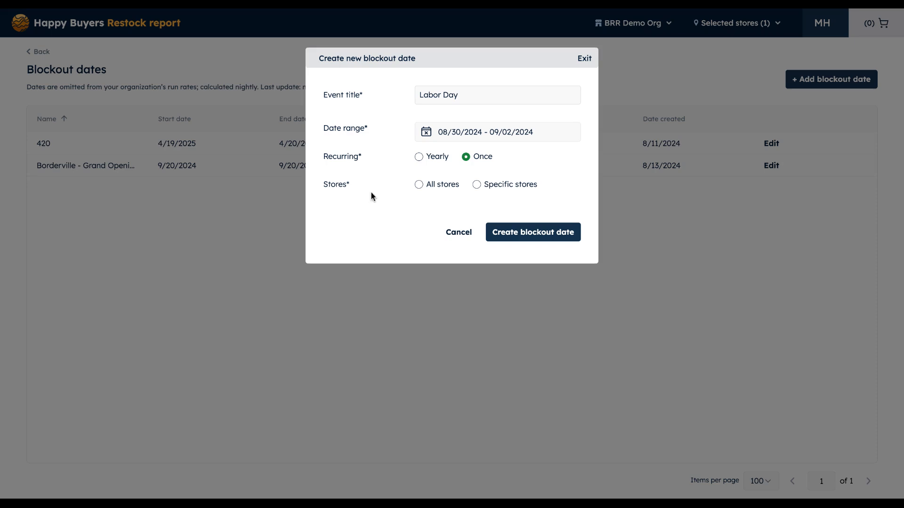
pyautogui.moveTo(429, 169)
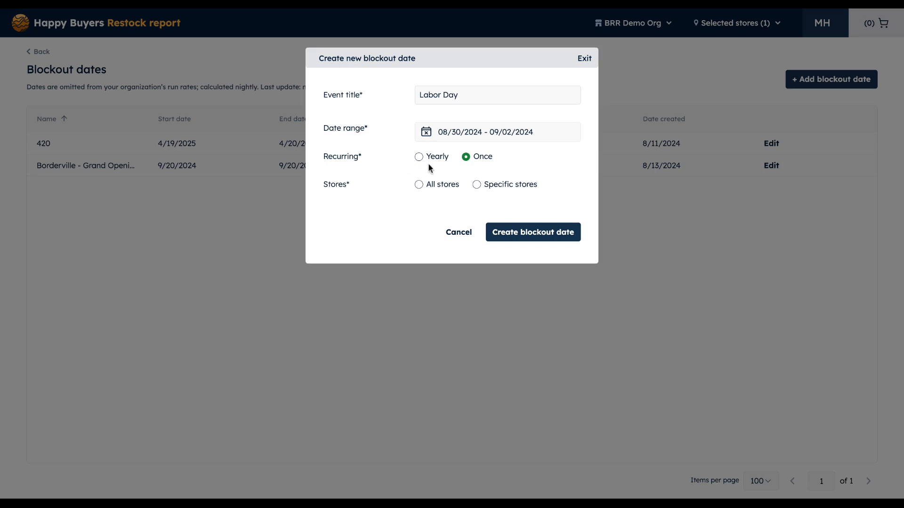
pyautogui.moveTo(444, 193)
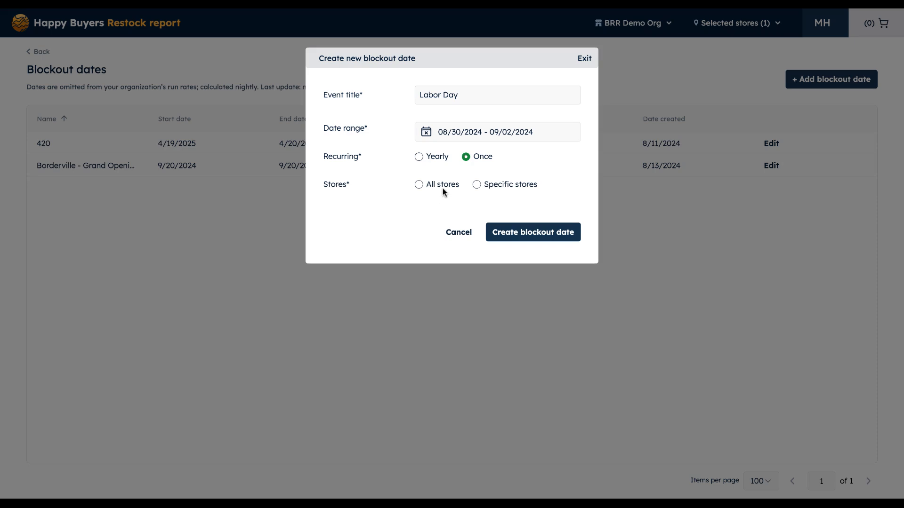
pyautogui.click(476, 184)
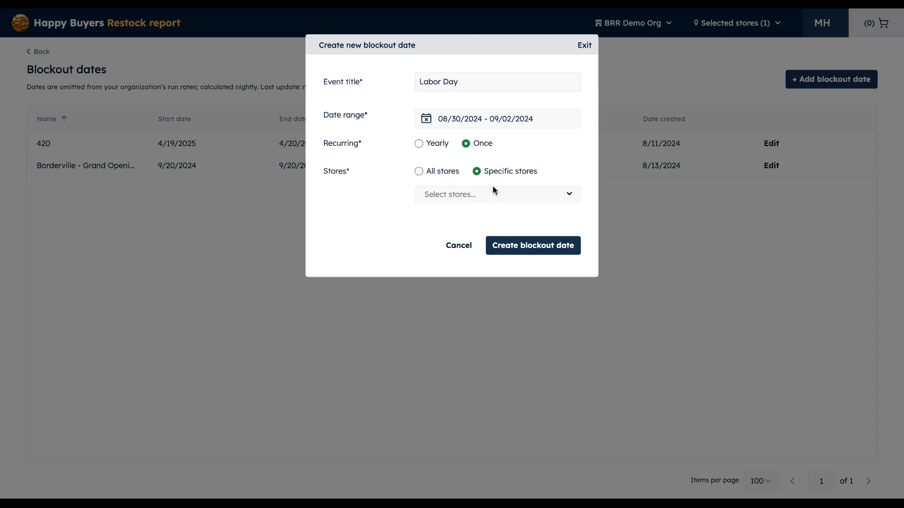
pyautogui.click(496, 194)
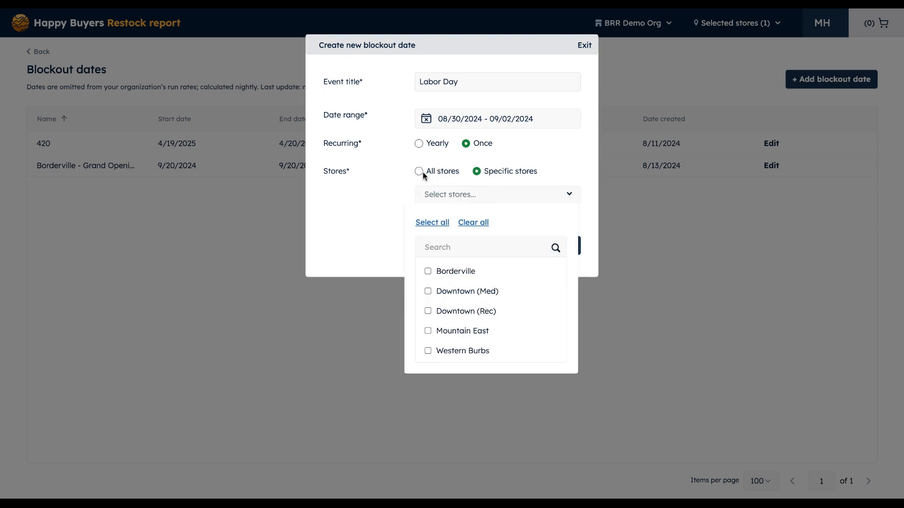
pyautogui.click(419, 172)
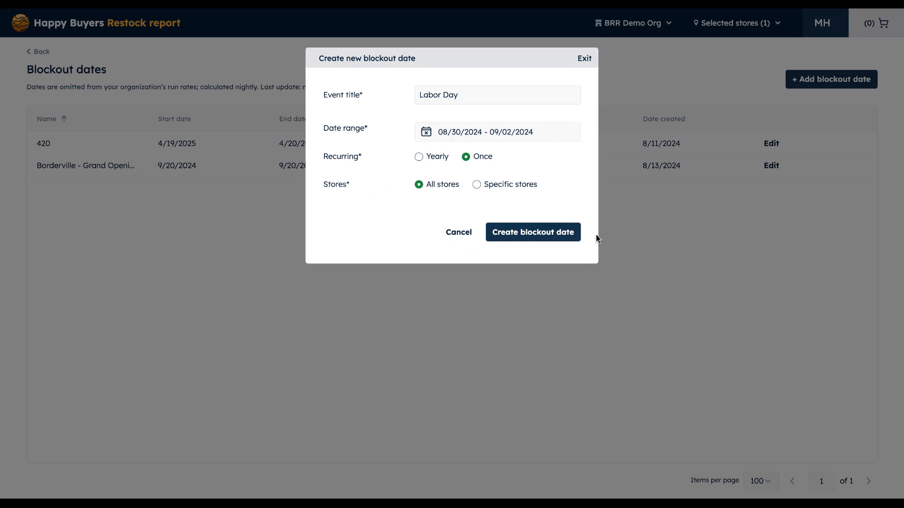
# - Create the Labor Day blockout date, adding it as the third table entry
pyautogui.click(532, 232)
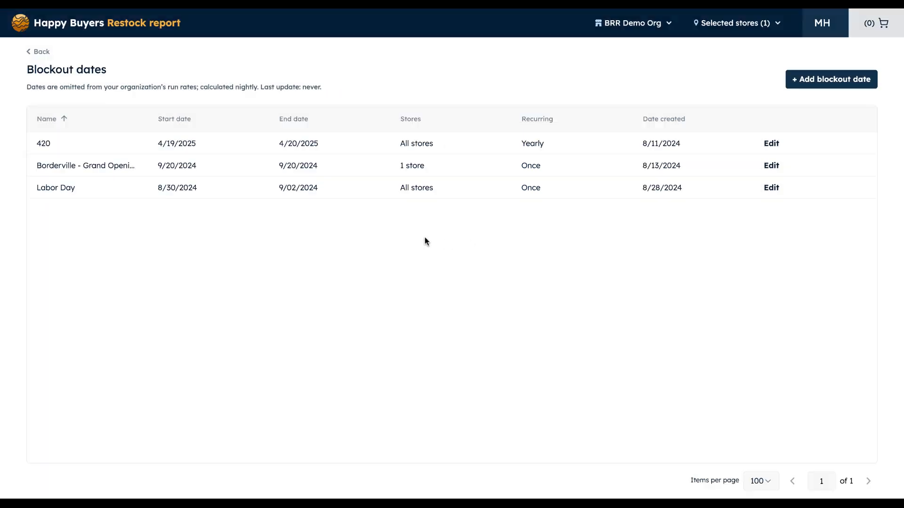
pyautogui.moveTo(387, 235)
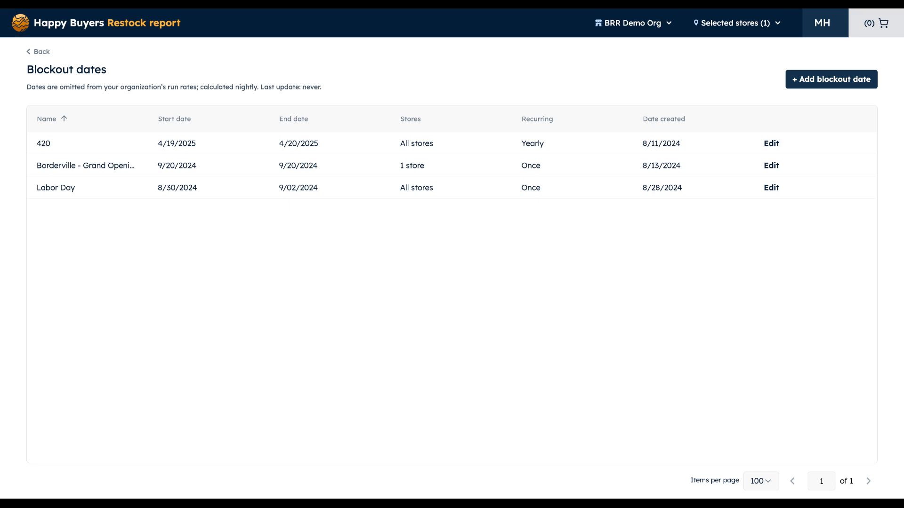
pyautogui.moveTo(389, 247)
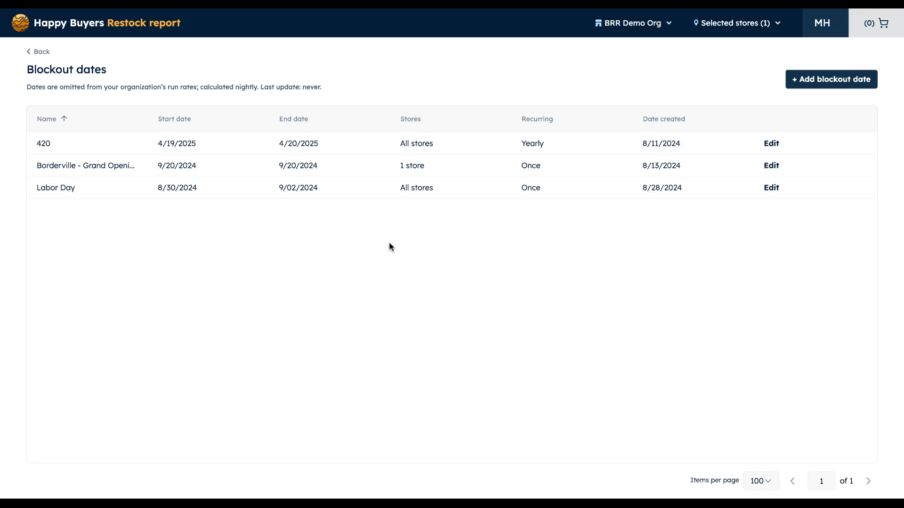
pyautogui.moveTo(370, 251)
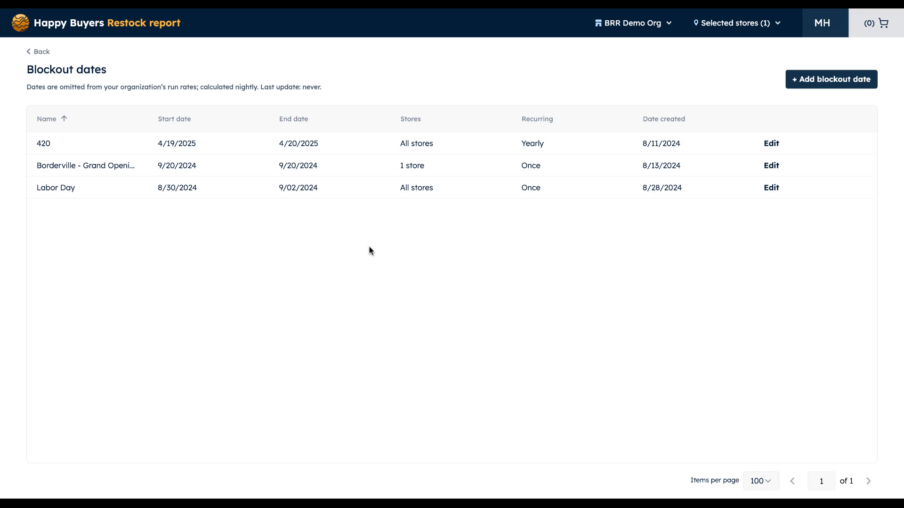